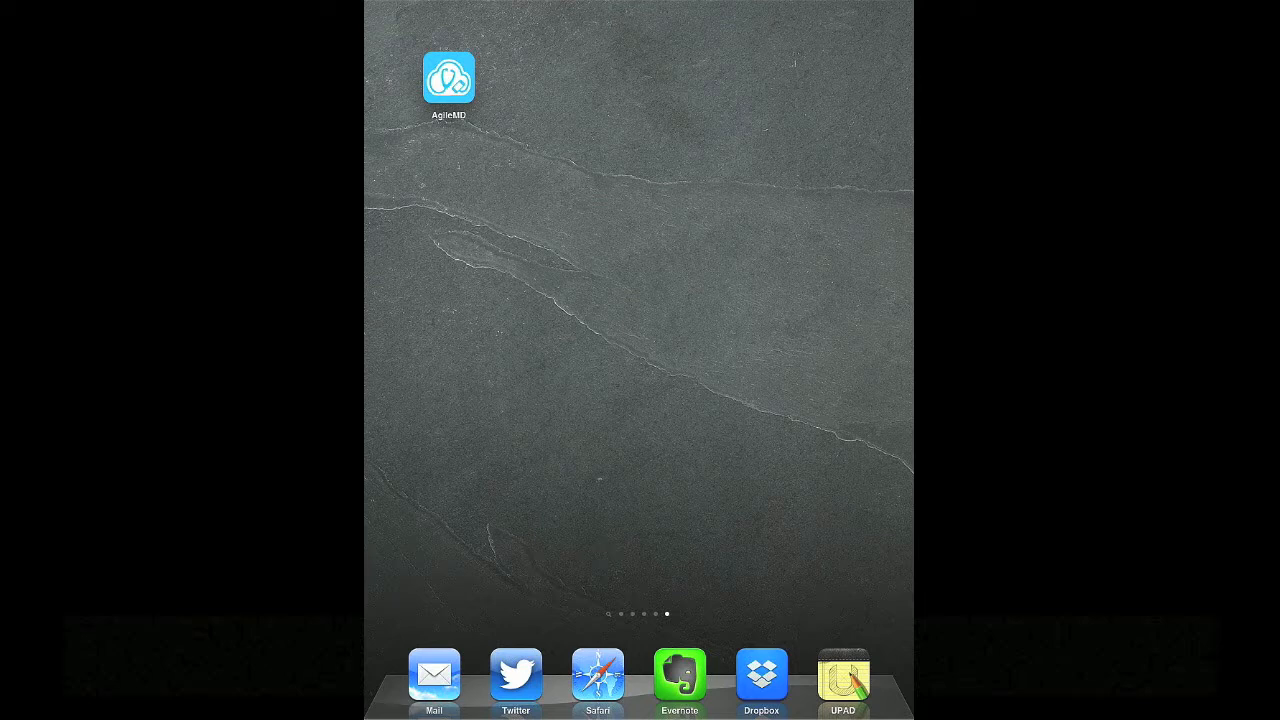
Launch AgileMD from the iPad home screen to show its guideline library.
click(448, 78)
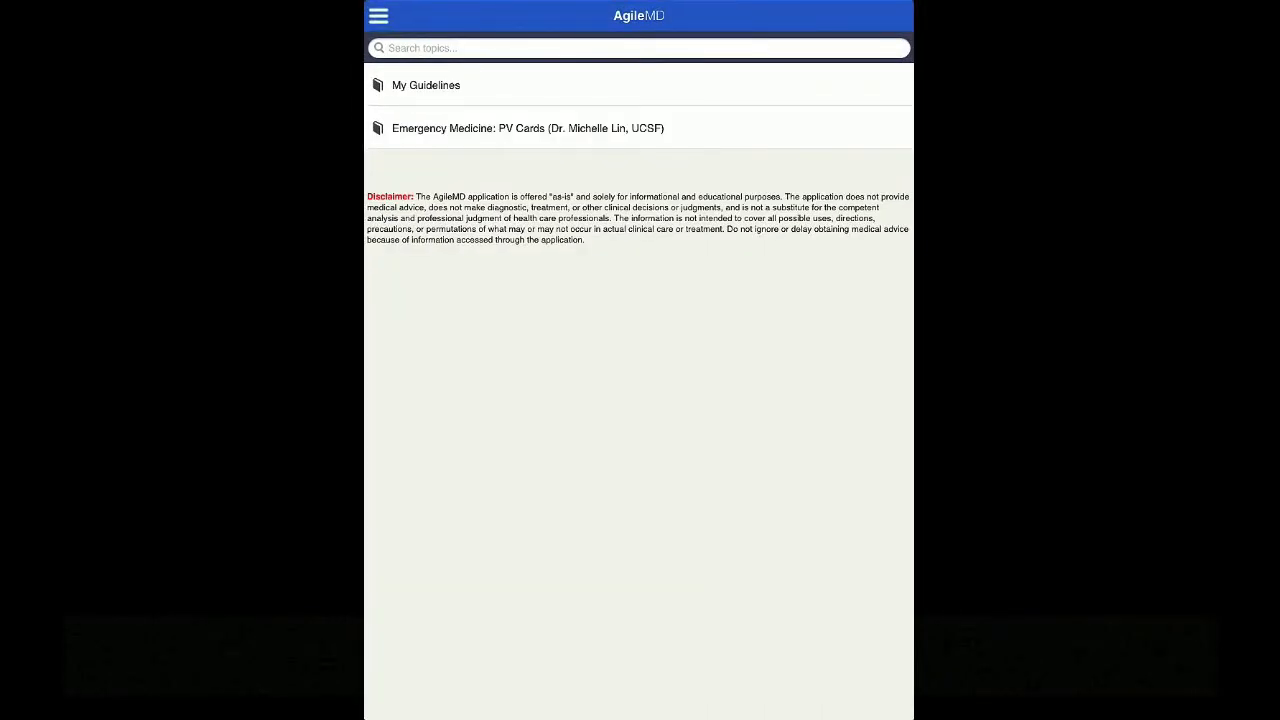
Open Emergency Medicine: PV Cards and reveal the Anaphylaxis and Angioedema cards under Allergy-Immunology.
click(527, 128)
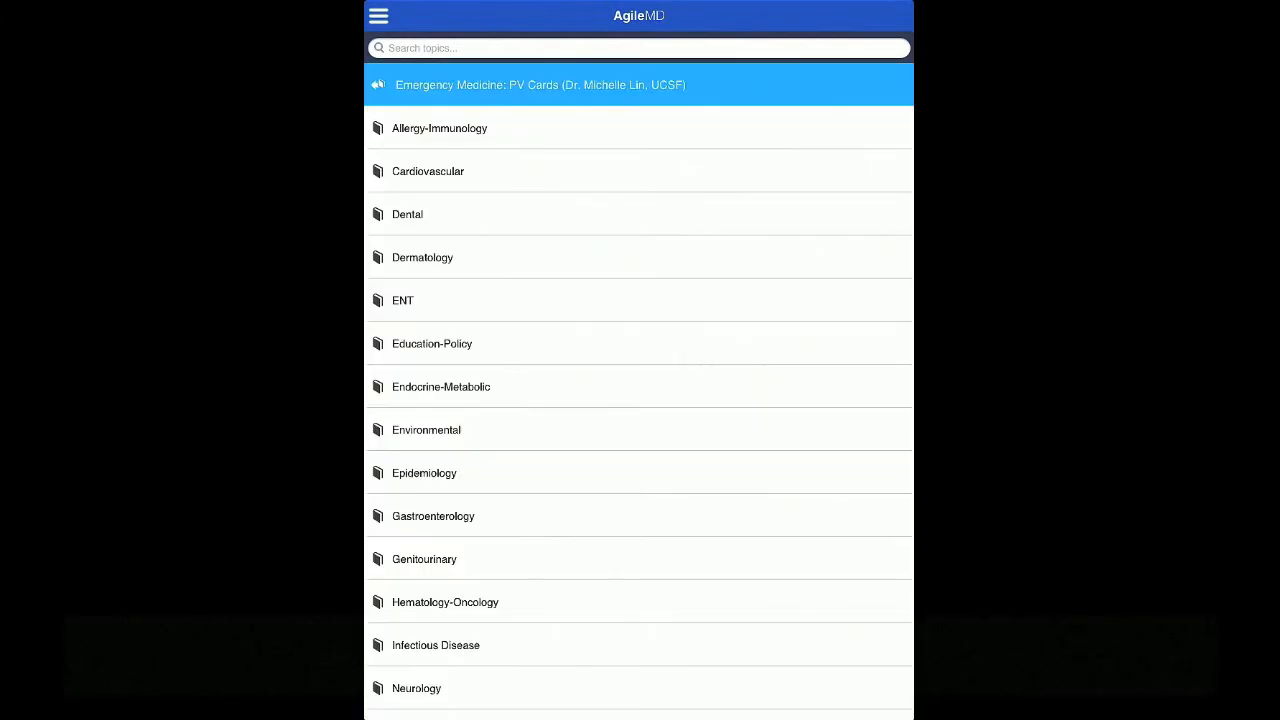
scroll(down, 3)
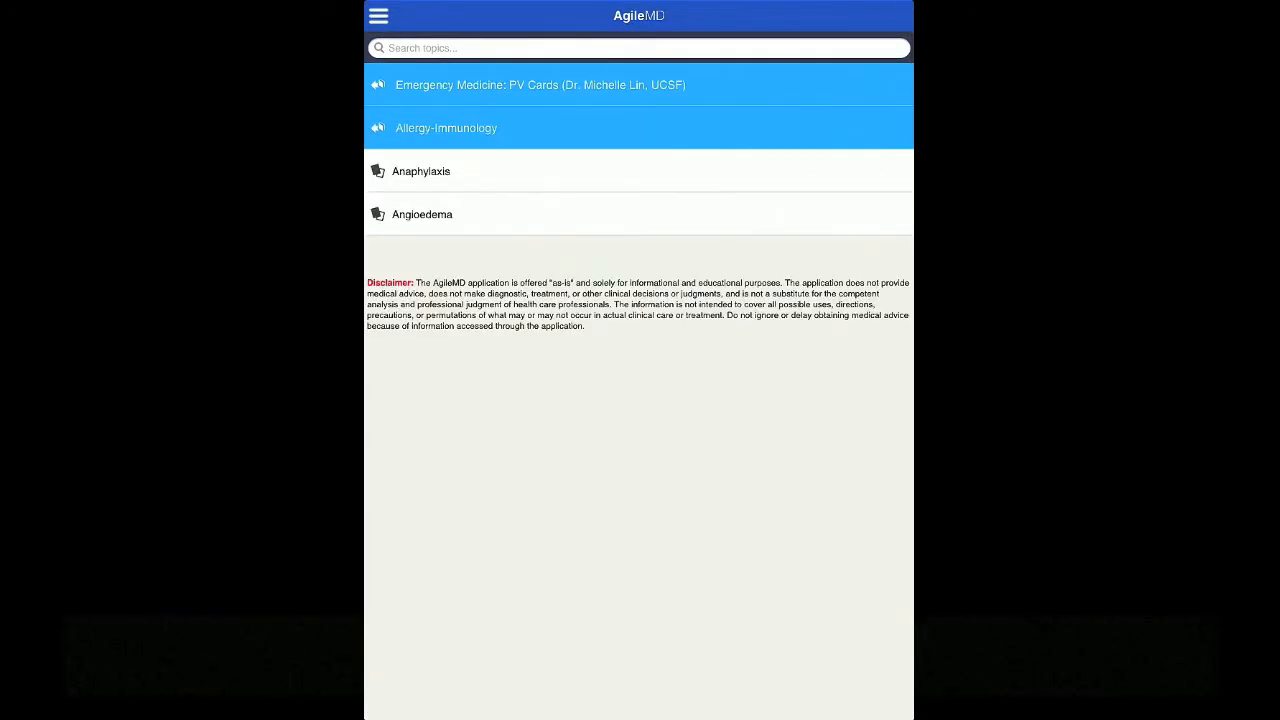
Open the Anaphylaxis card to show its definition, diagnostic criteria and ED management.
click(421, 171)
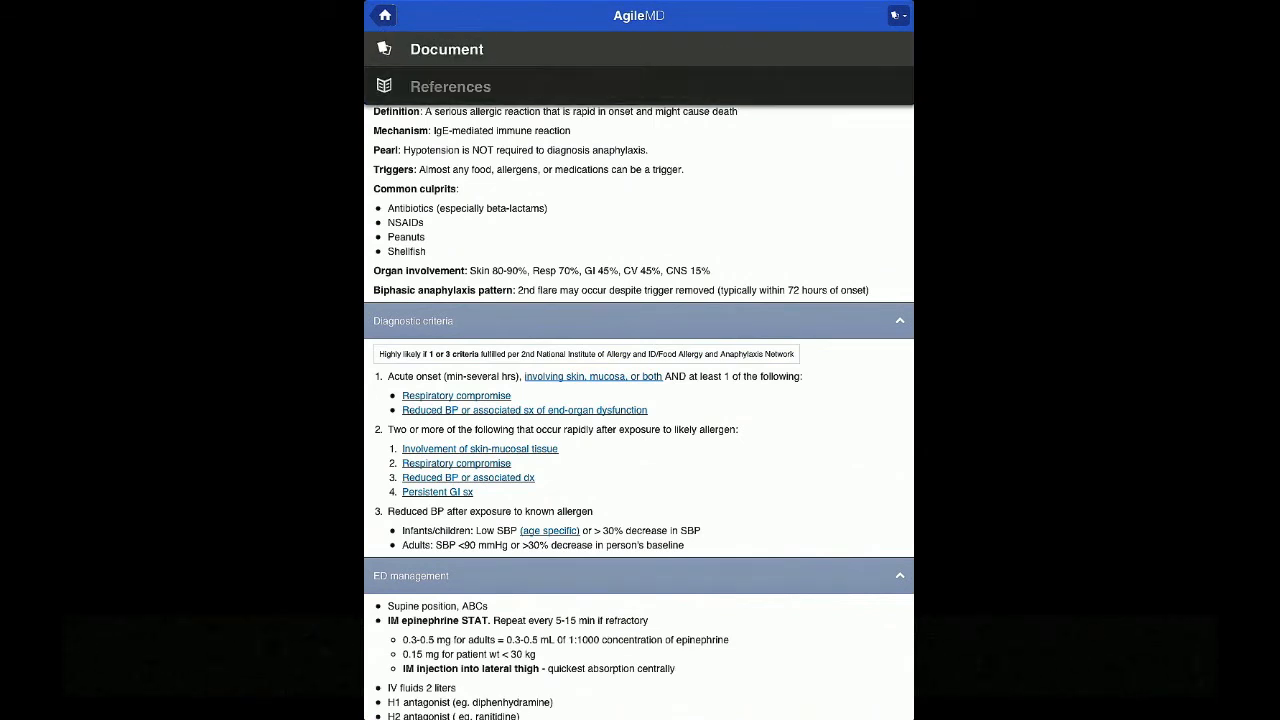
View the Anaphylaxis card's two journal citations, then switch back to the Document view.
click(450, 86)
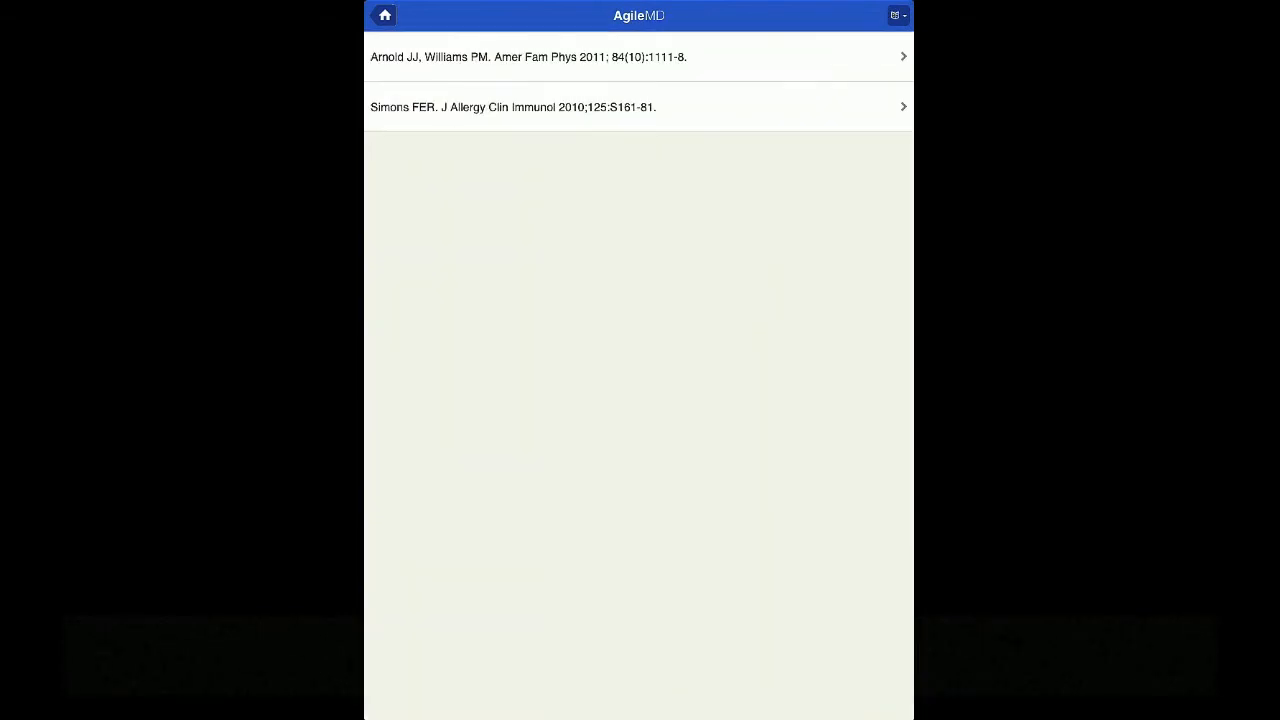
click(527, 56)
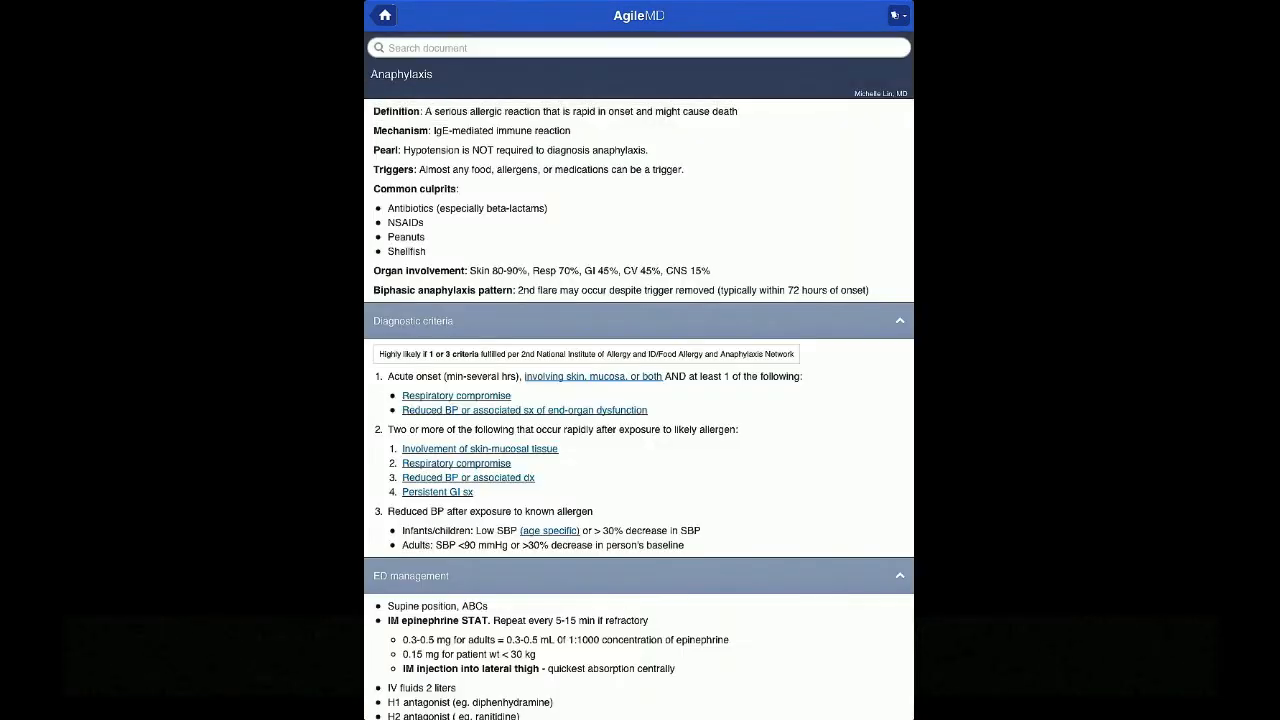
Return to the topic list, collapse Allergy-Immunology, and expand Genitourinary.
click(383, 15)
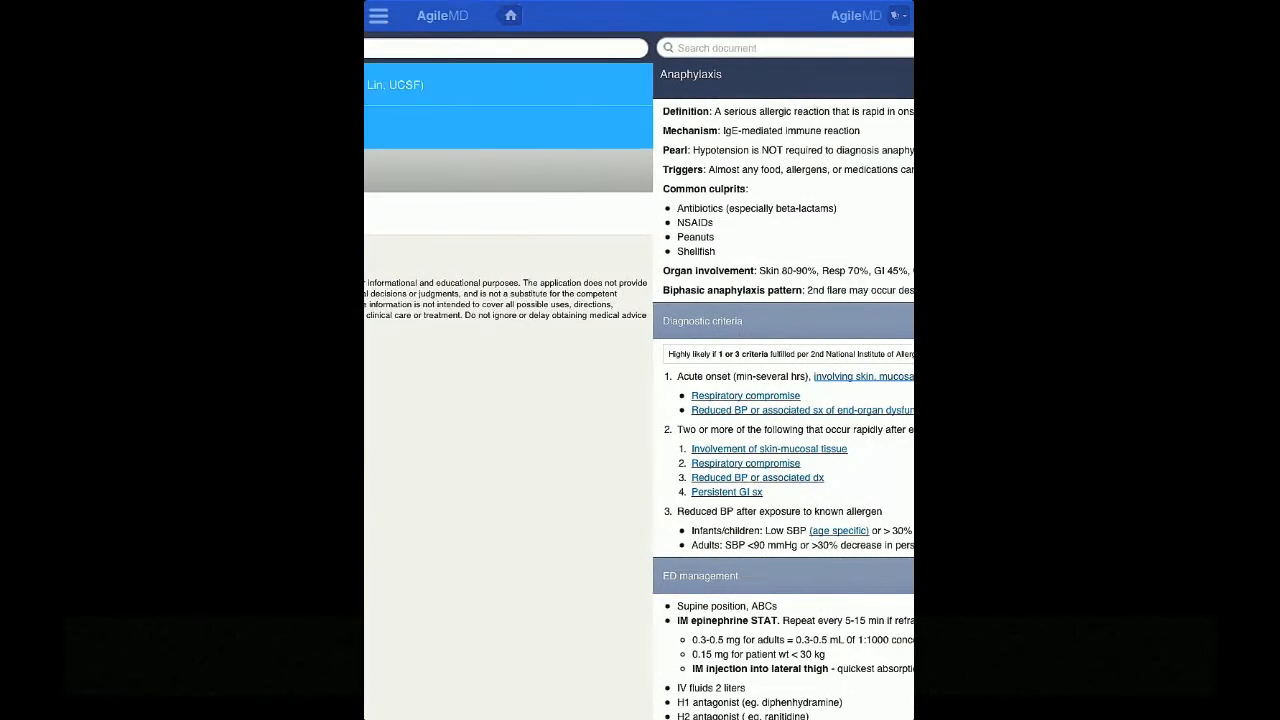
click(509, 15)
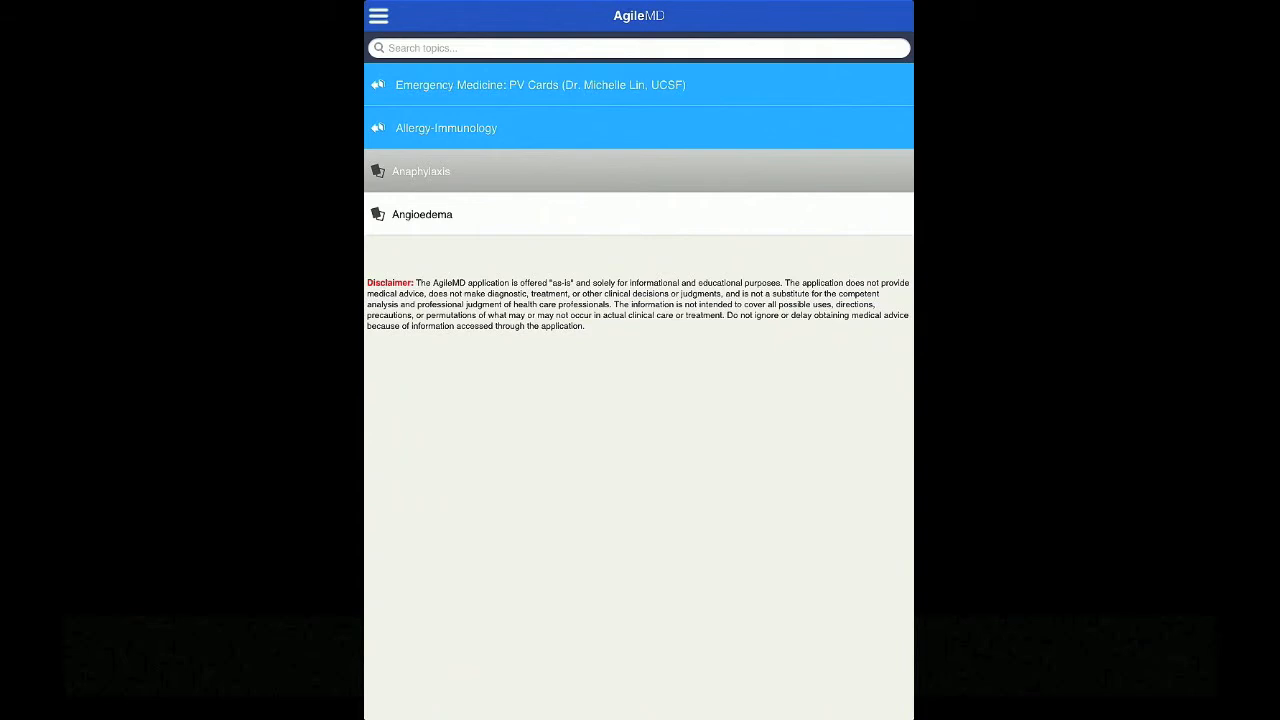
click(446, 128)
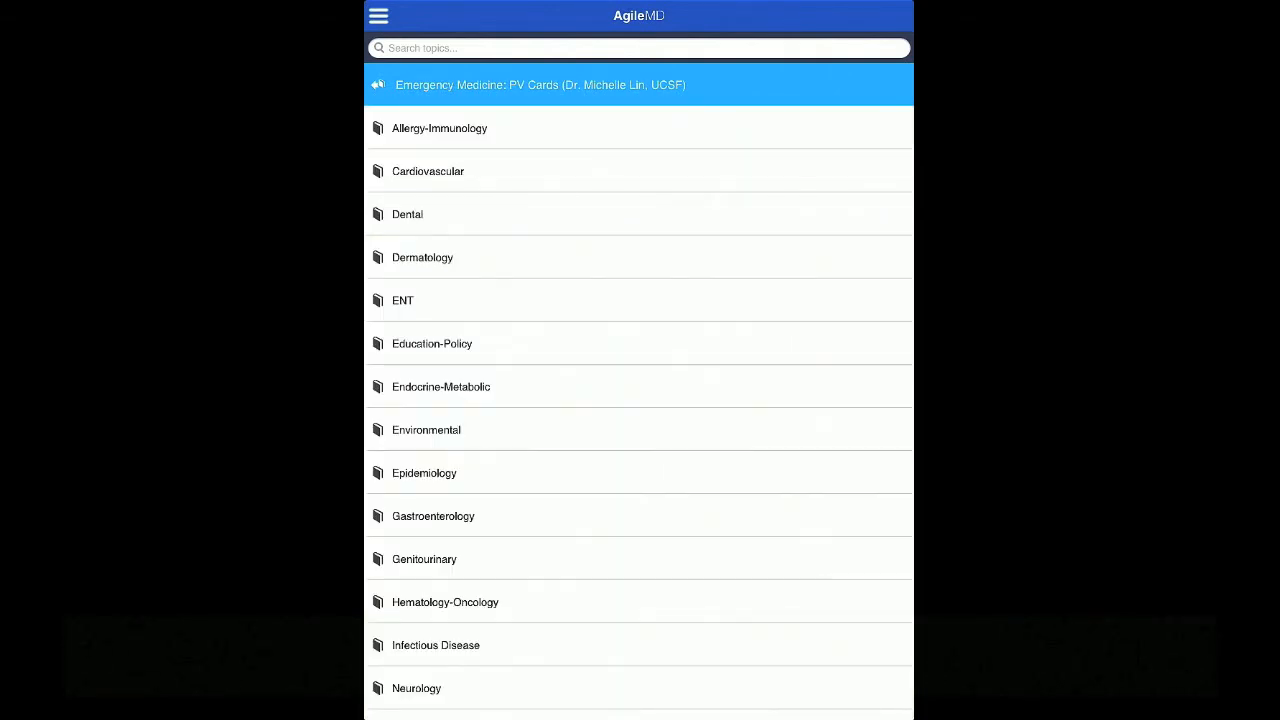
scroll(down, 3)
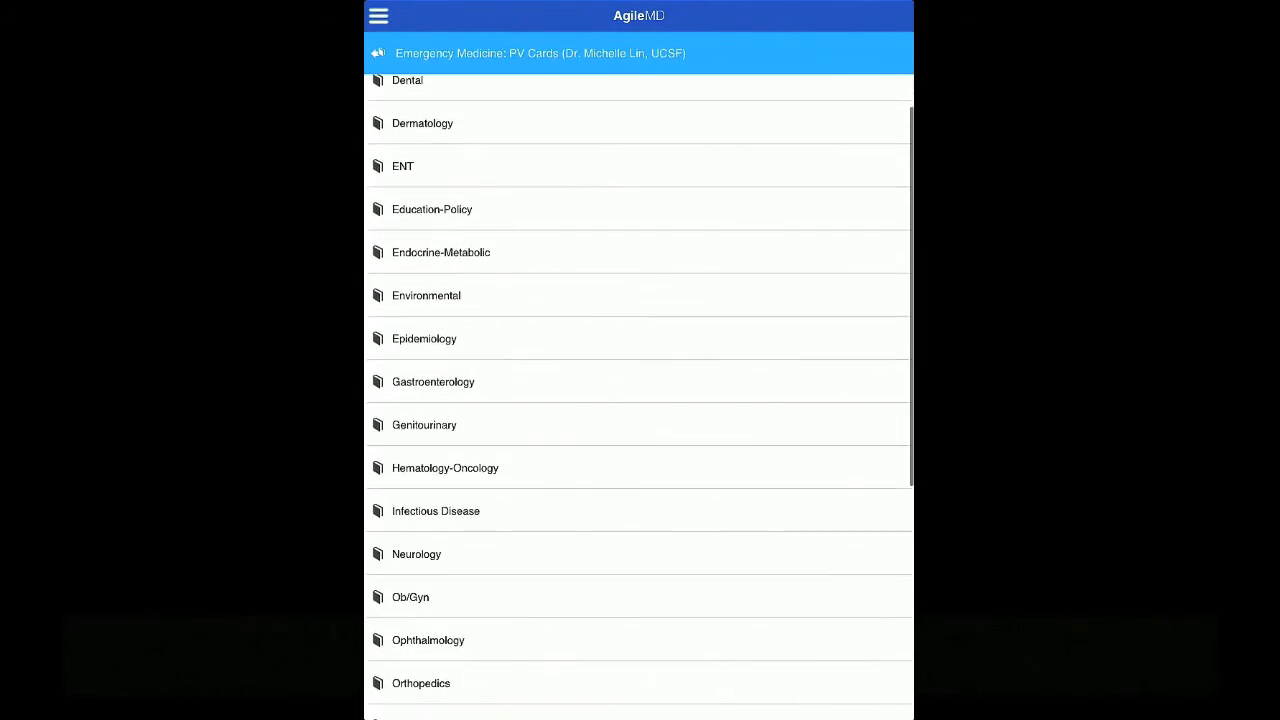
click(424, 424)
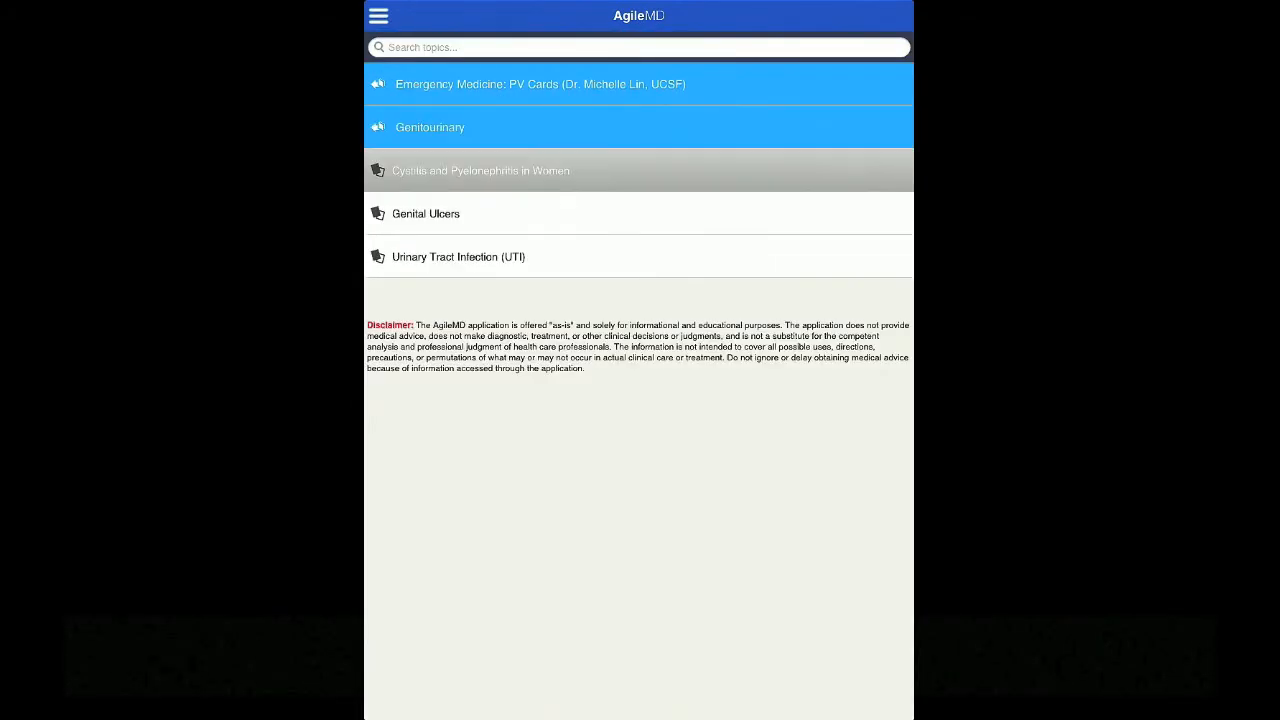
Open Cystitis and Pyelonephritis in Women, expand both treatment sections, and show the IDSA definition.
click(479, 170)
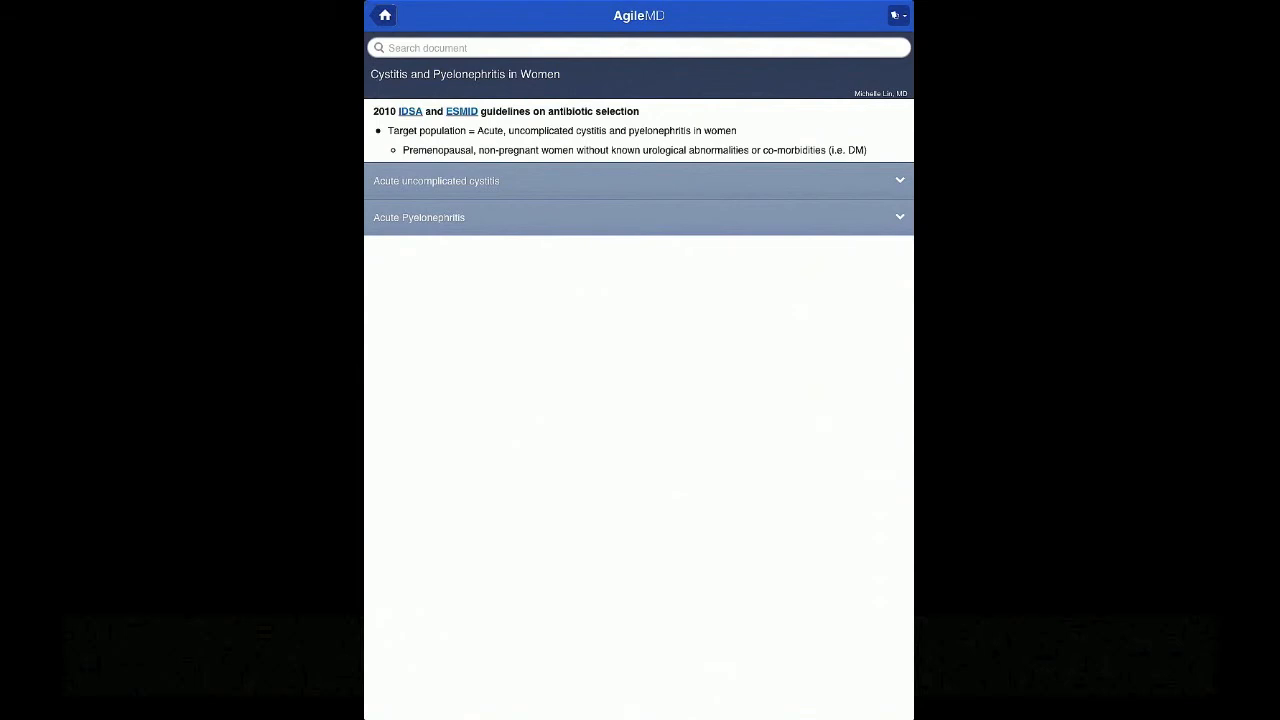
click(638, 181)
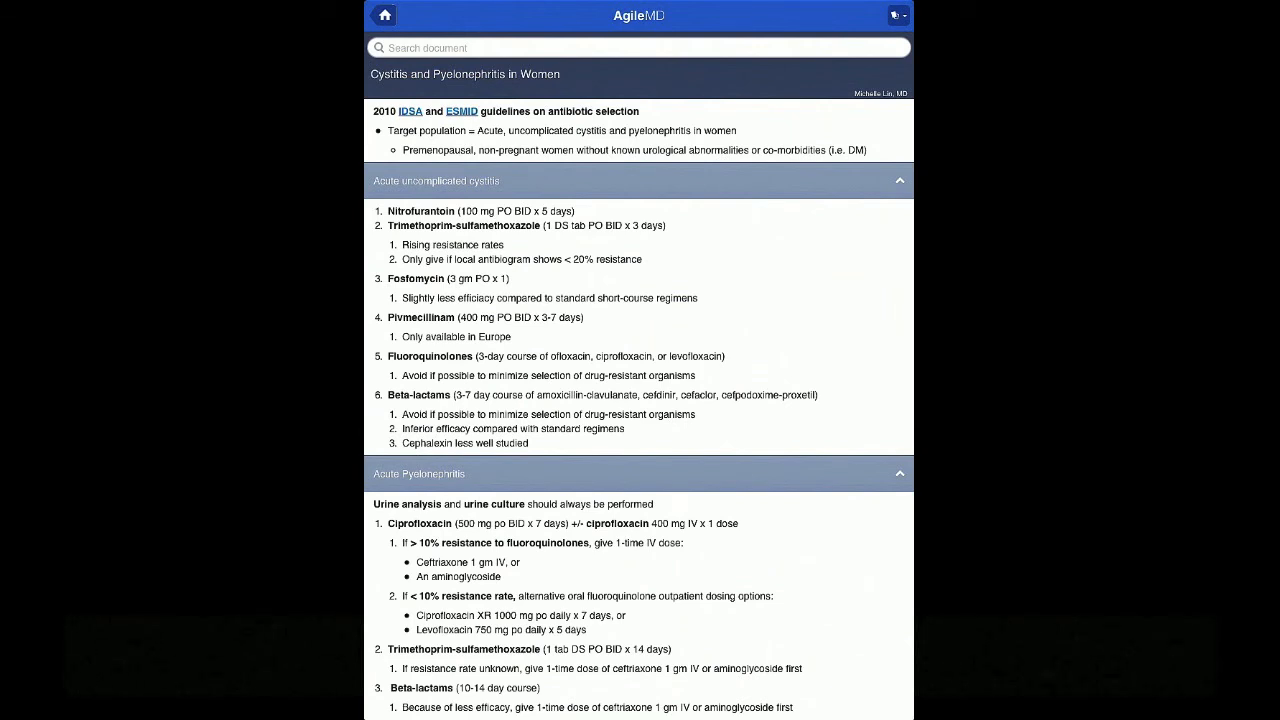
click(409, 111)
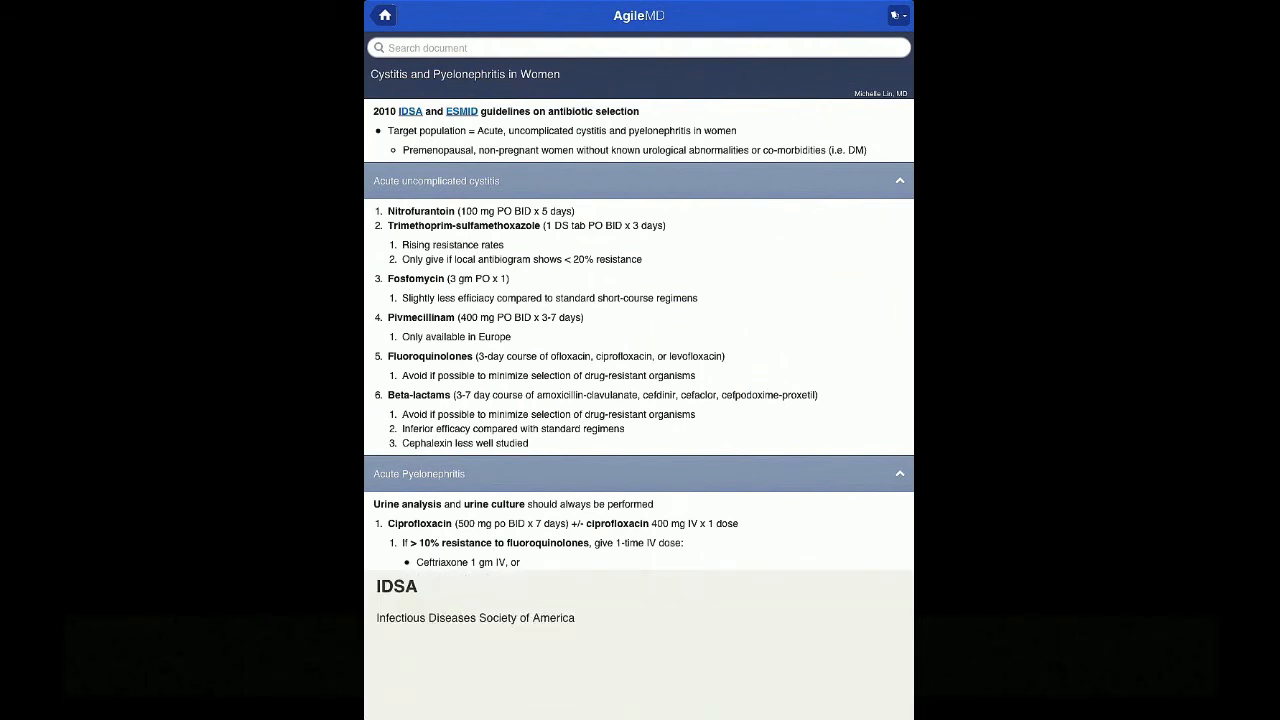
Dismiss the IDSA popup, inspect the D-Dimer DVT flowchart image, then close it.
click(384, 15)
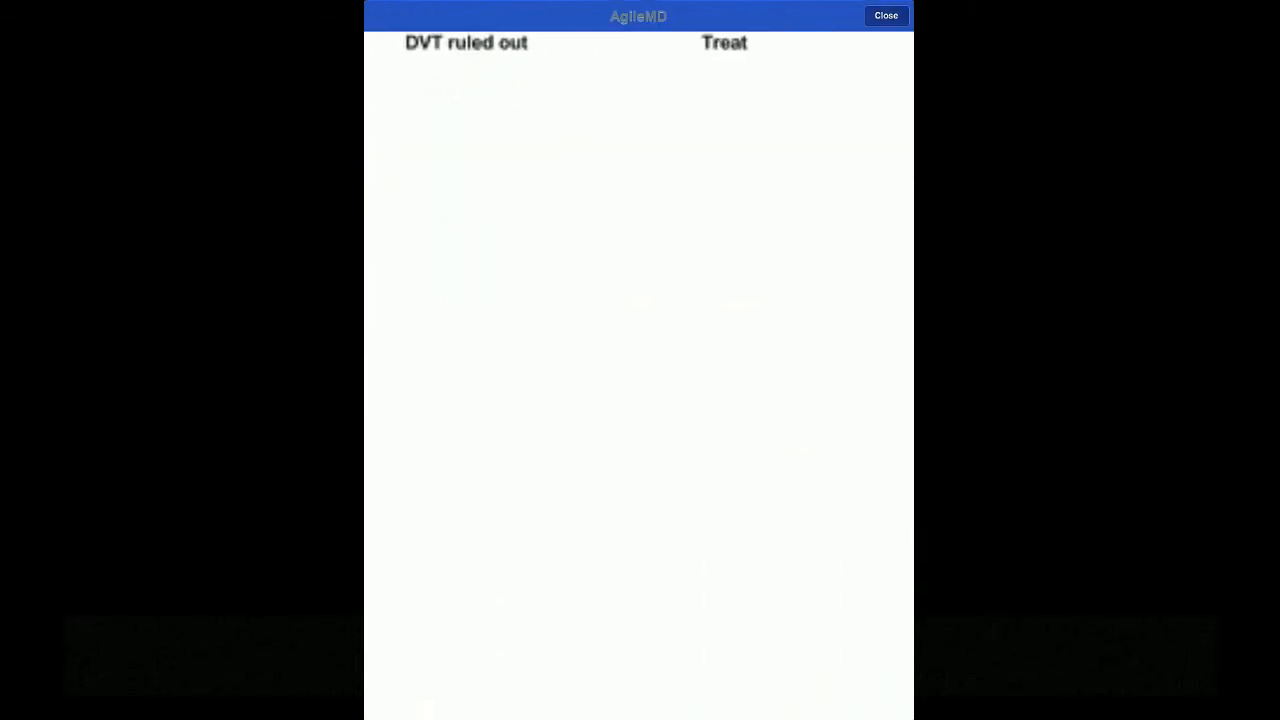
scroll(down, 3)
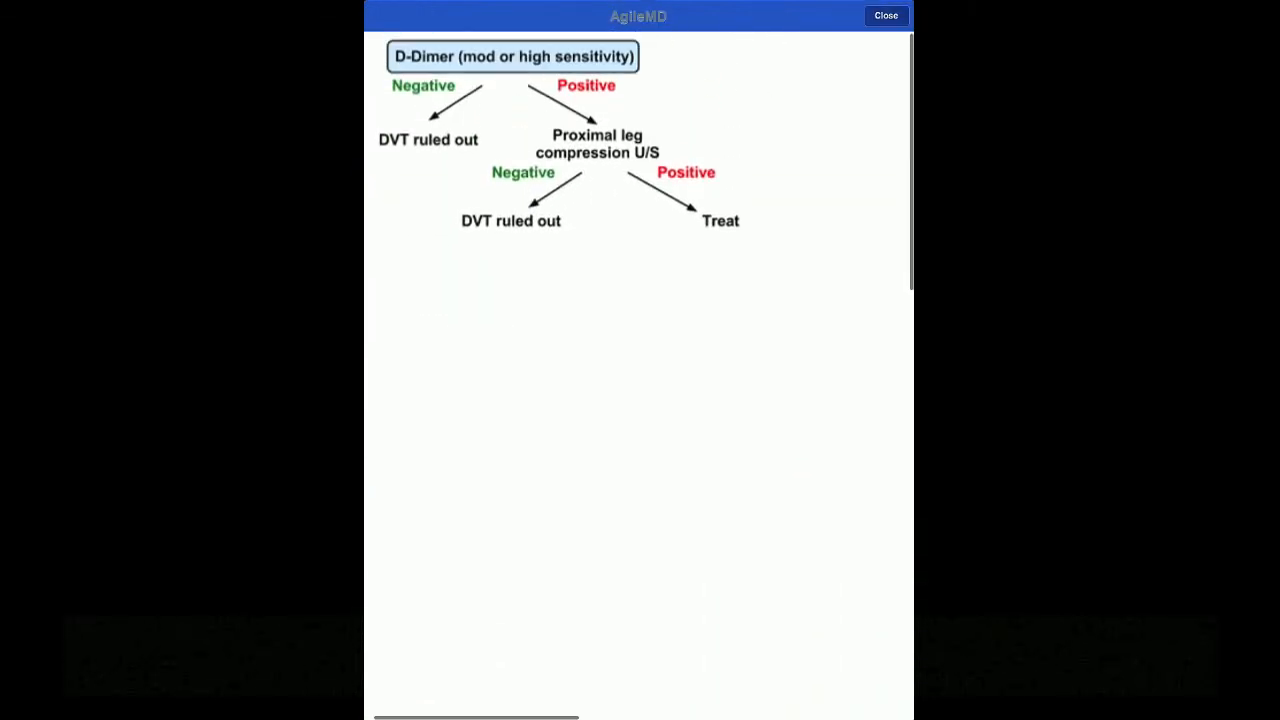
click(885, 15)
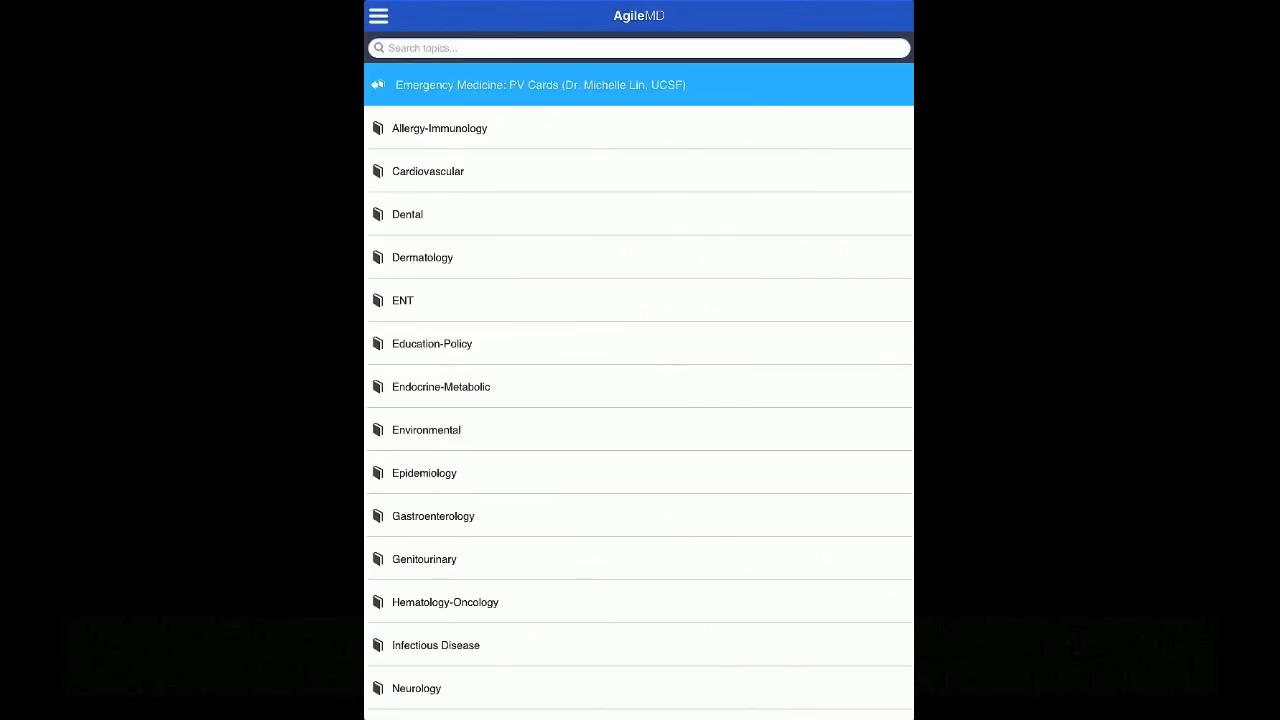